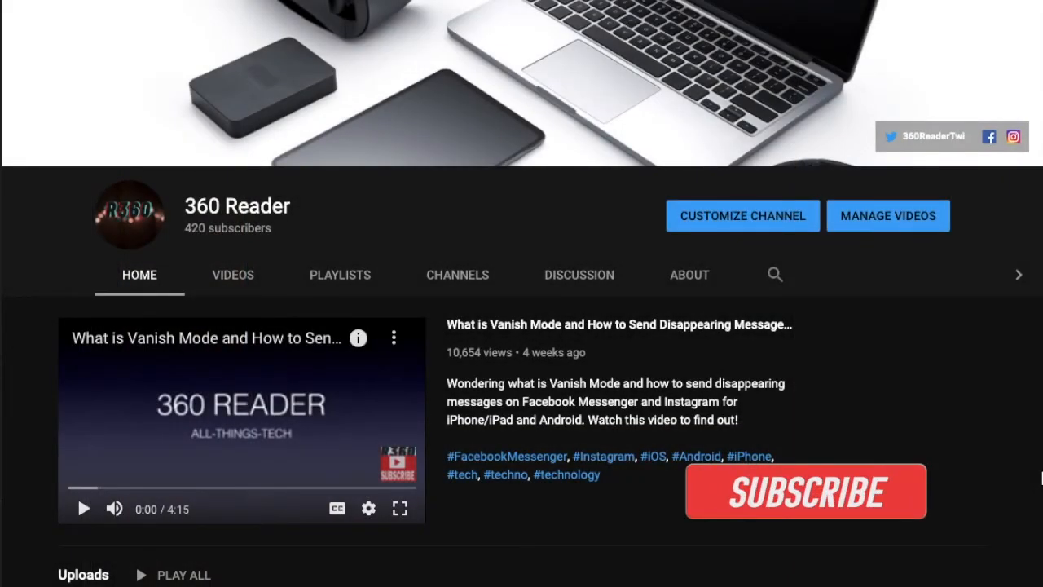
- Subscribe to the 360 Reader channel so its button reads Subscribed with a bell icon
{"action": "left_click", "coordinate": [805, 489]}
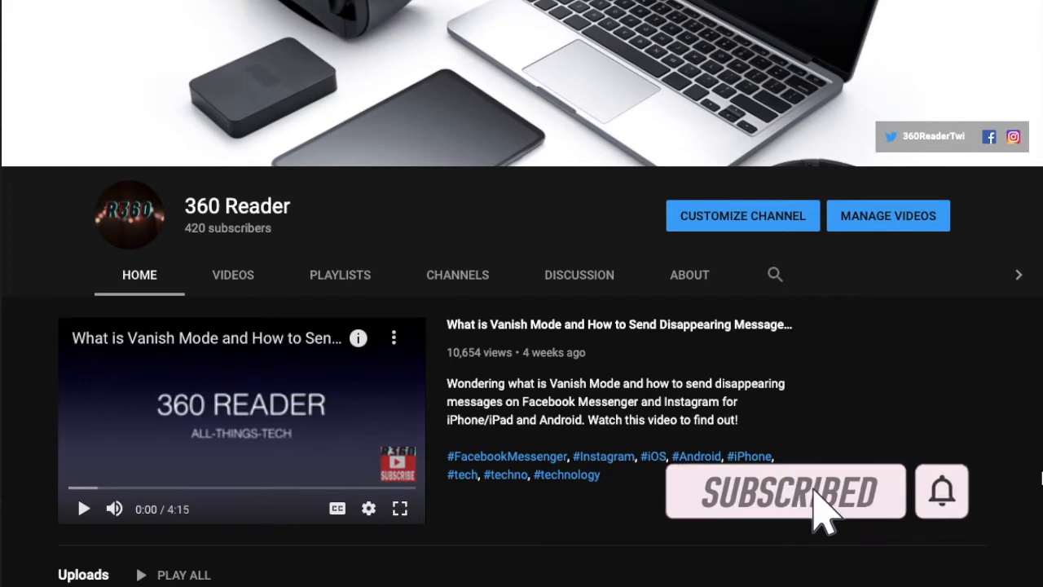